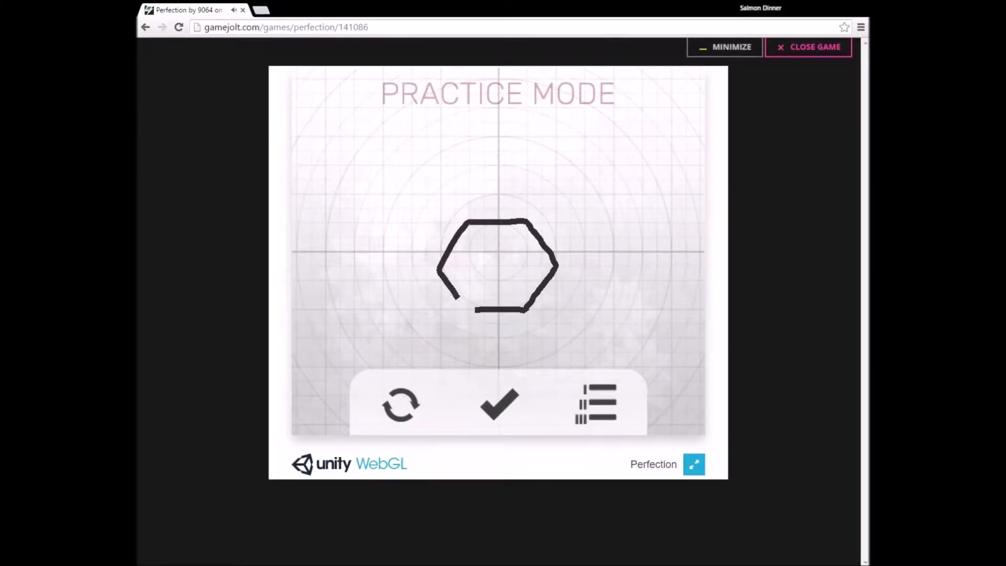
Close the hexagon outline and submit it for scoring in Practice Mode
click(499, 404)
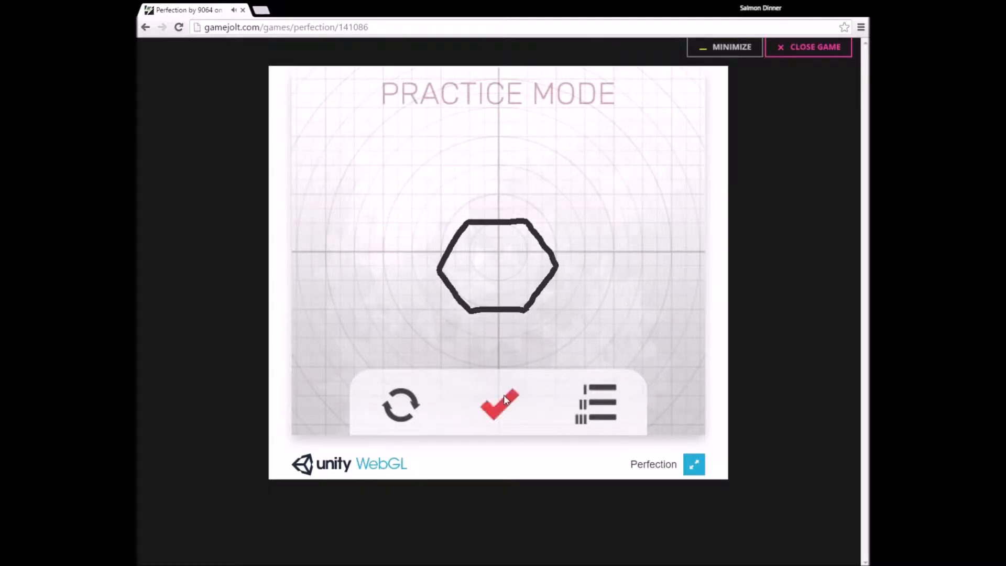
click(497, 405)
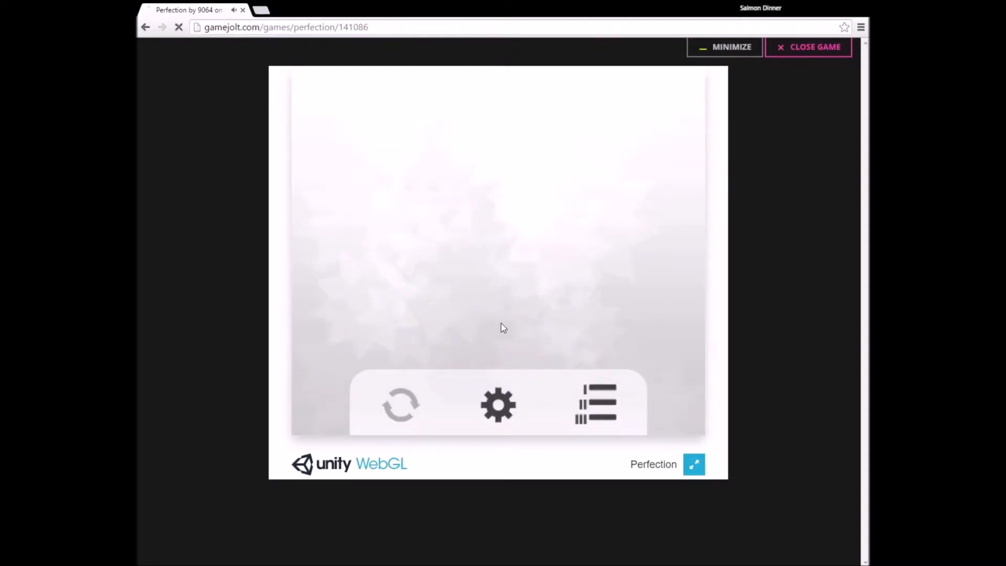
Draw a circle, submit it for scoring, and begin tracing the next shape
click(497, 405)
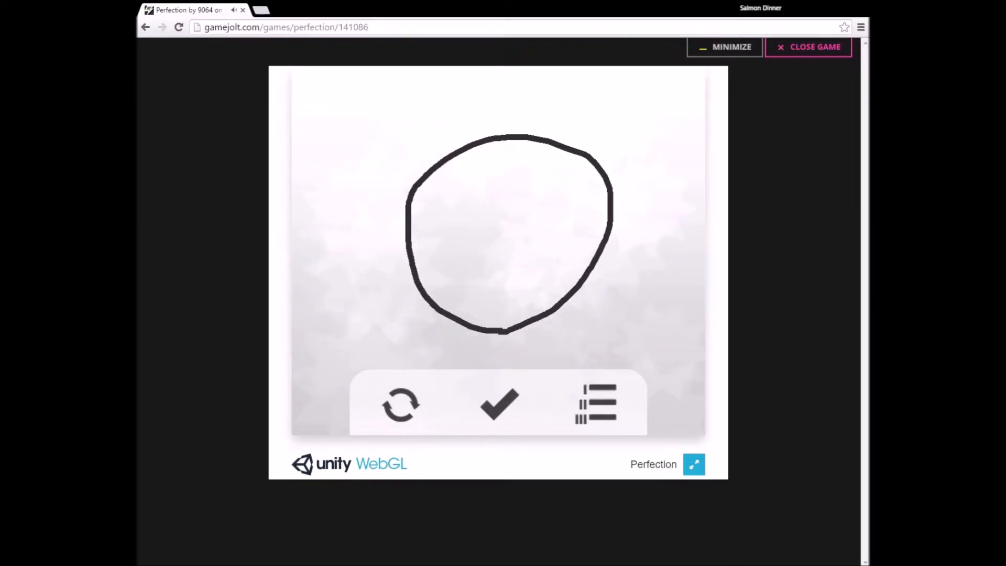
click(499, 402)
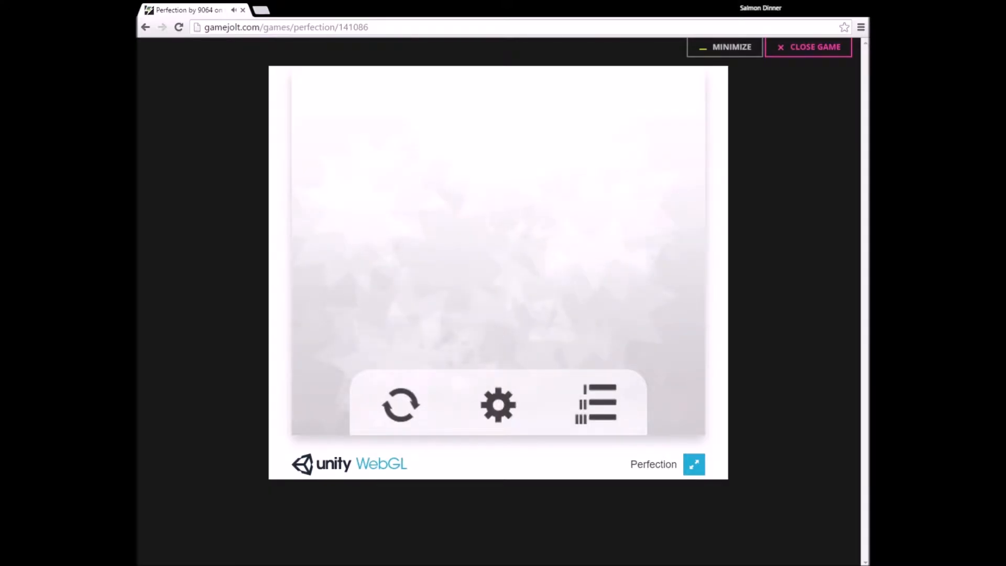
click(498, 405)
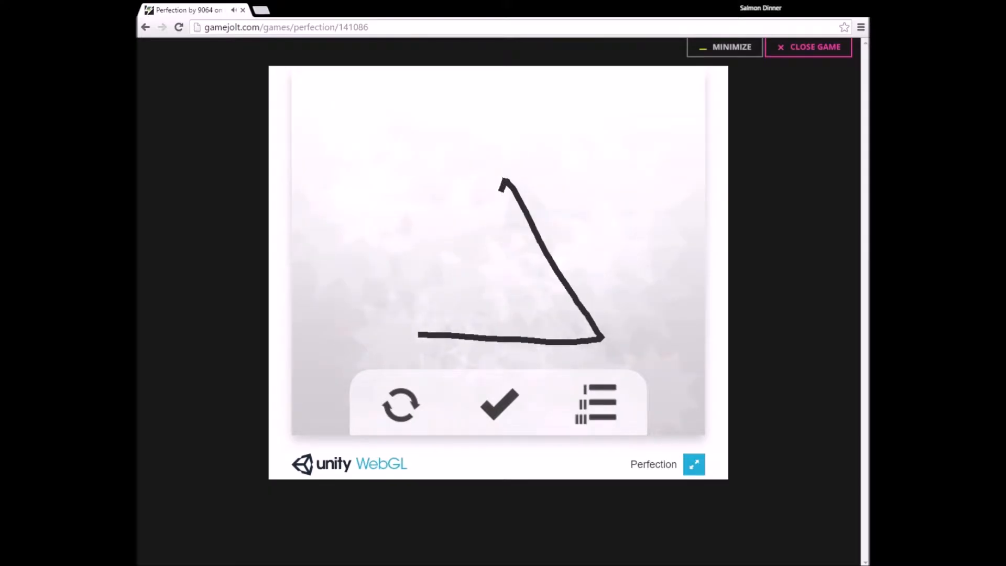
Complete the triangle outline and submit it for scoring
click(499, 404)
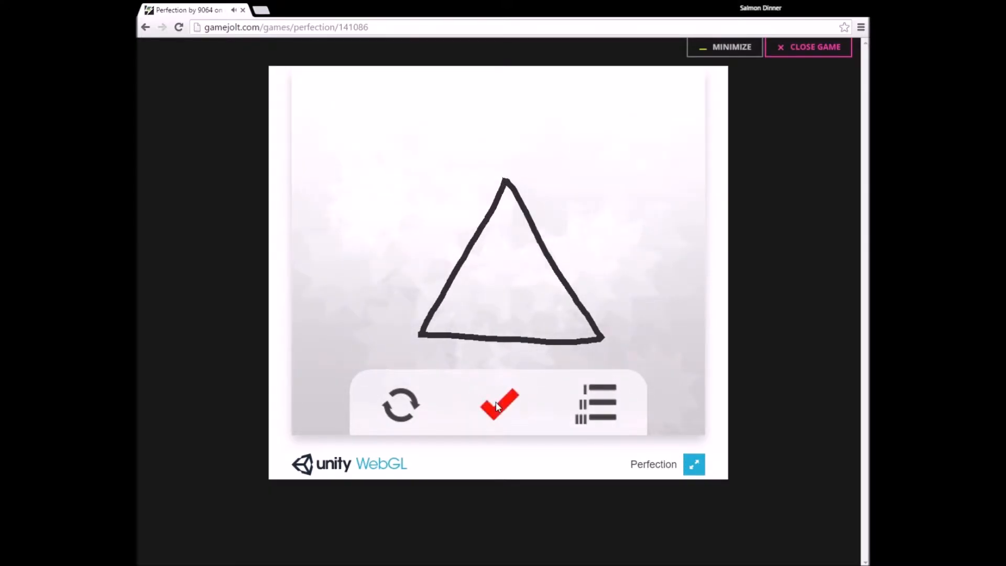
click(499, 405)
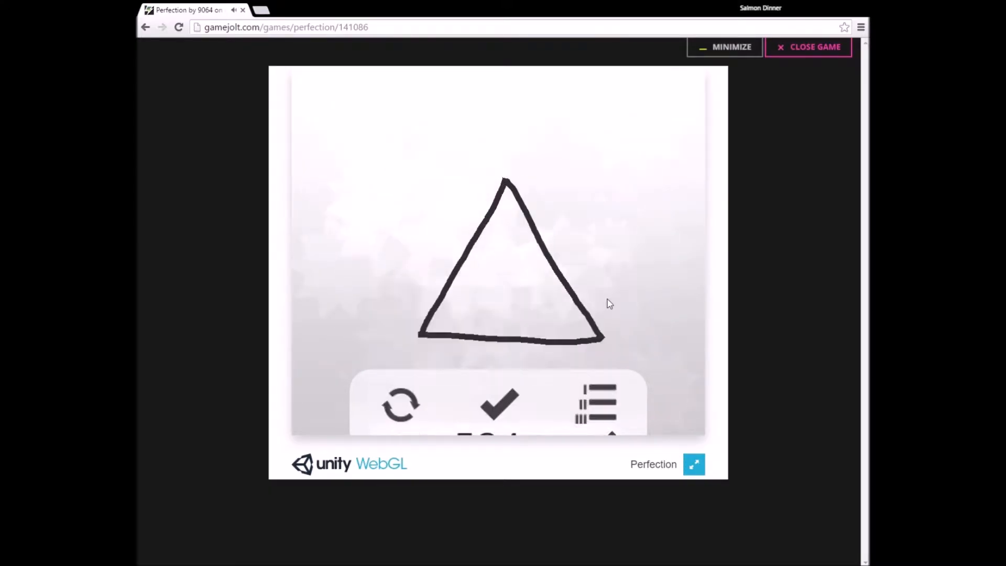
Review the saved score records, close them, and bring up the shape and practice settings
click(593, 402)
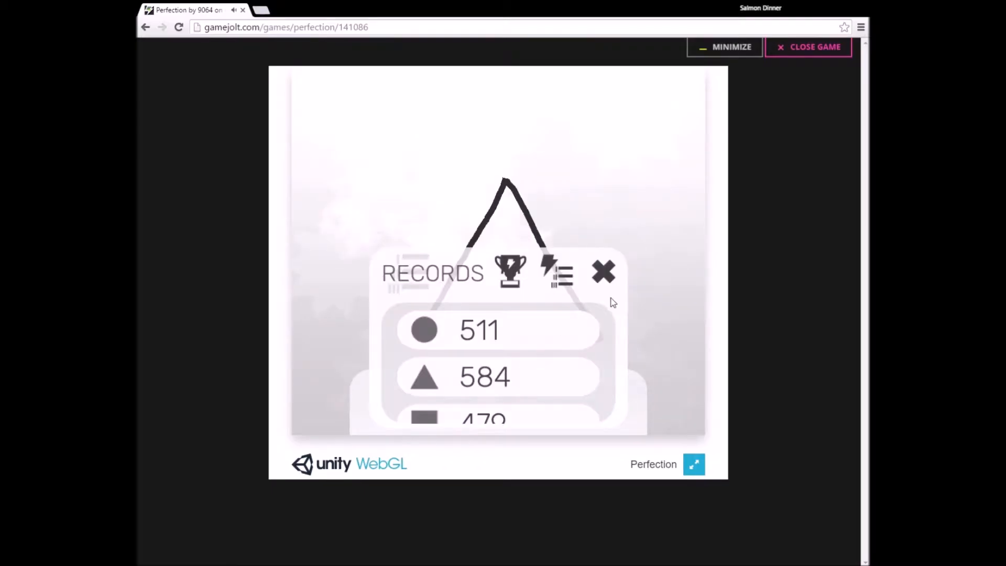
mouse_move(603, 272)
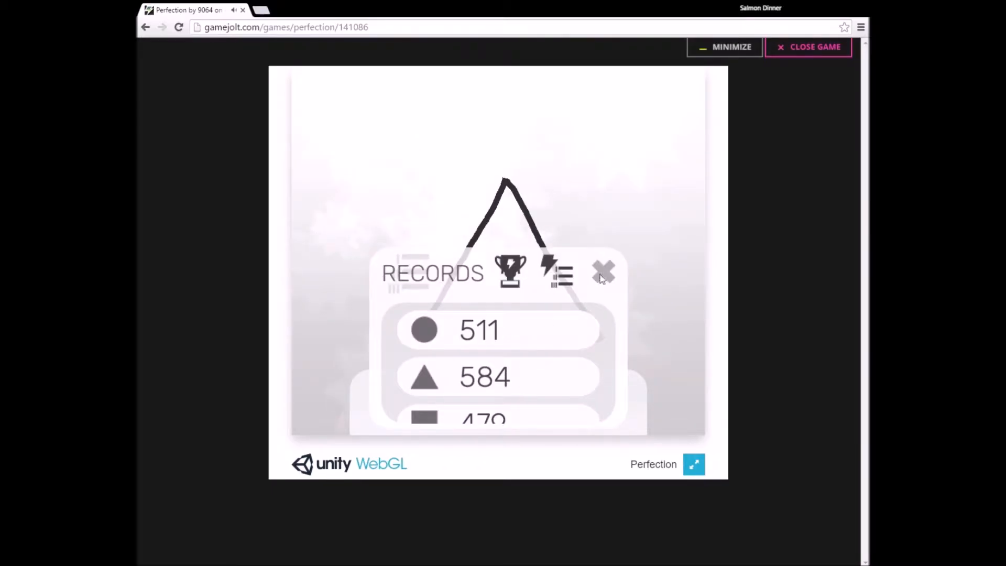
click(603, 271)
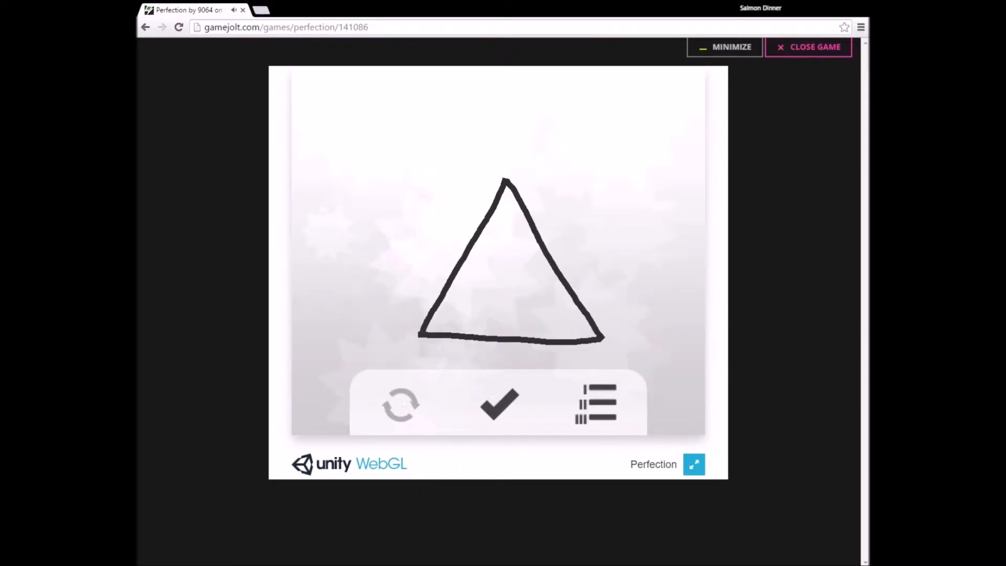
click(593, 405)
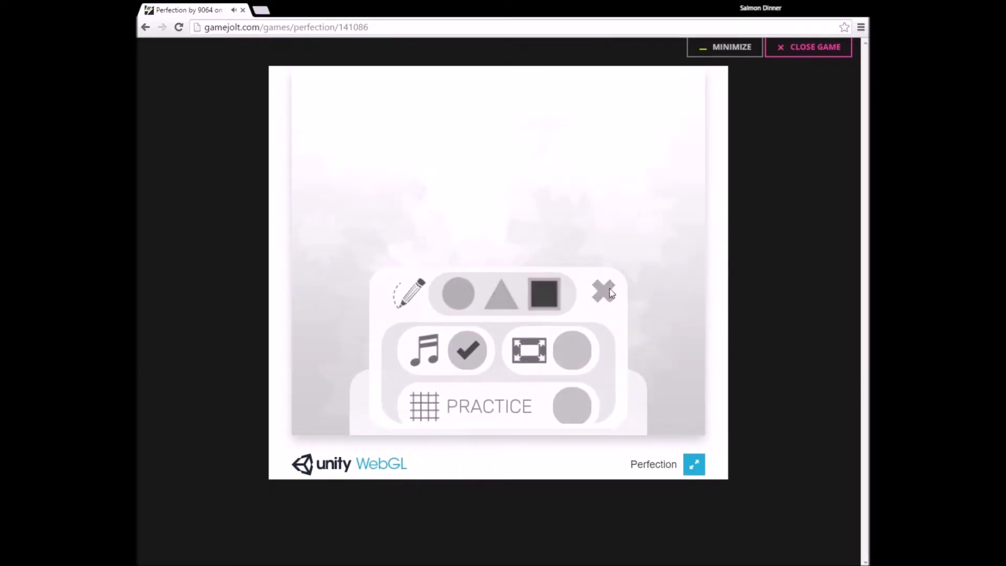
Draw a square, get it scored 503 out of 1000, dismiss the result and clear the canvas
click(603, 292)
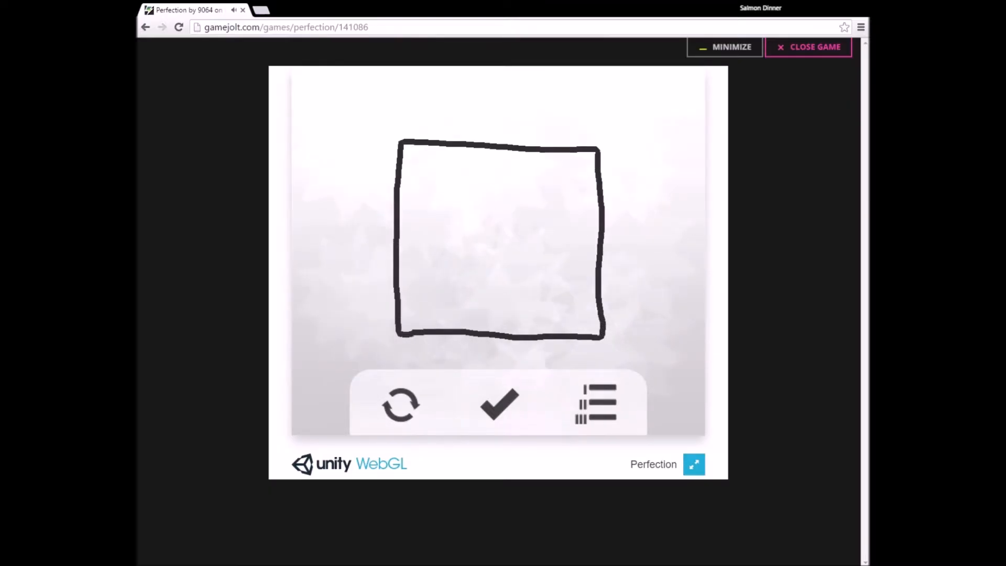
click(497, 404)
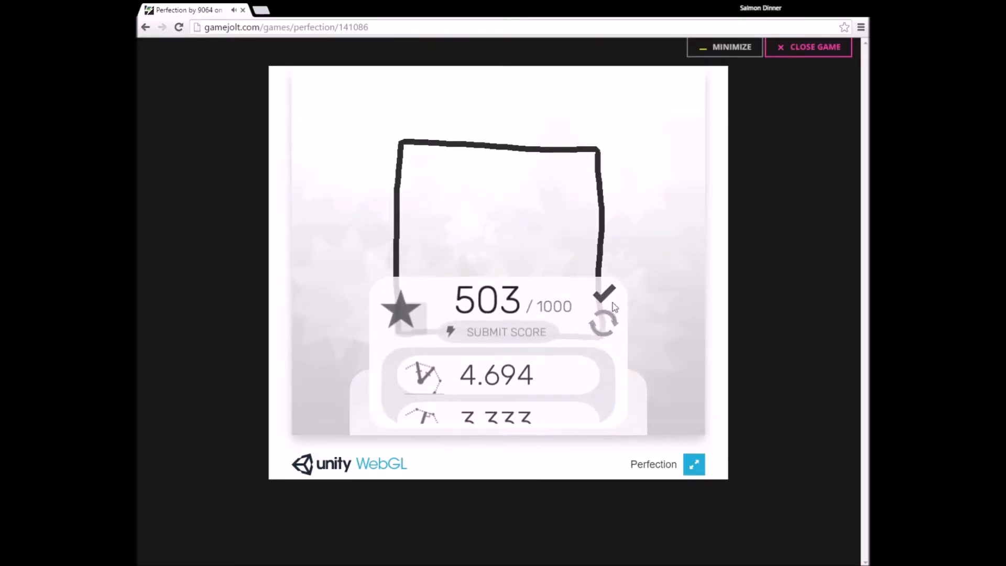
click(603, 294)
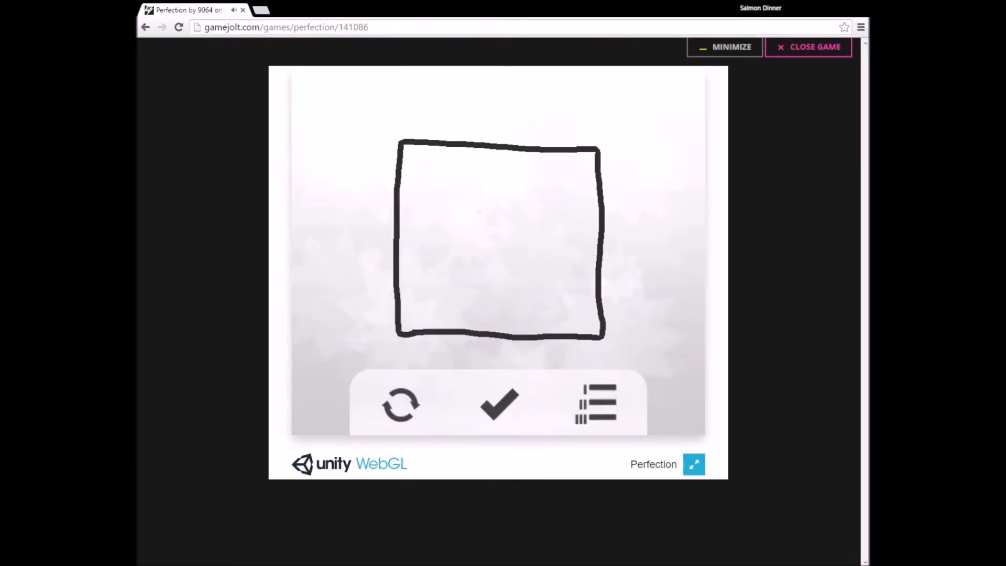
click(593, 404)
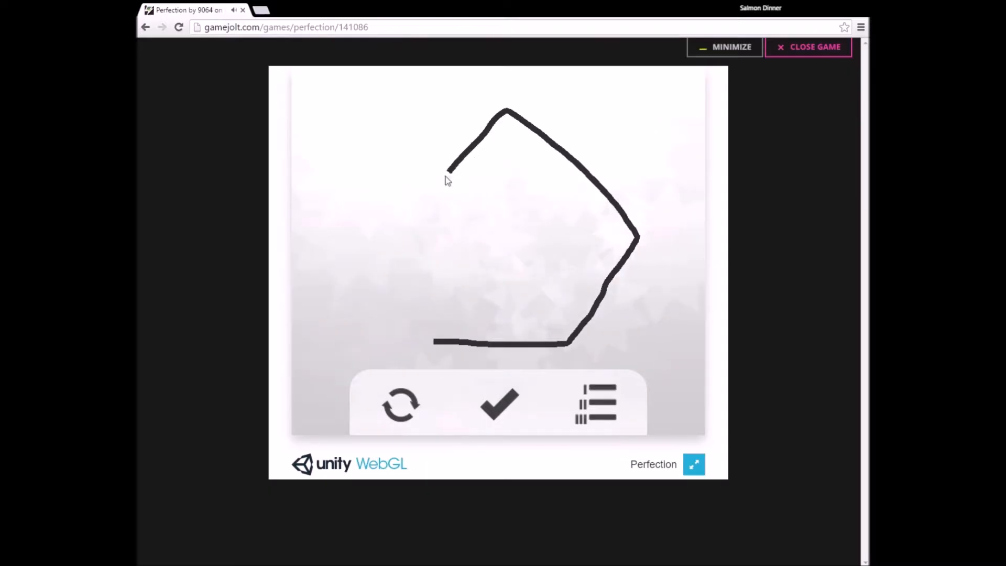
Close and submit a pentagon, then redraw further pentagon attempts on the canvas
click(498, 404)
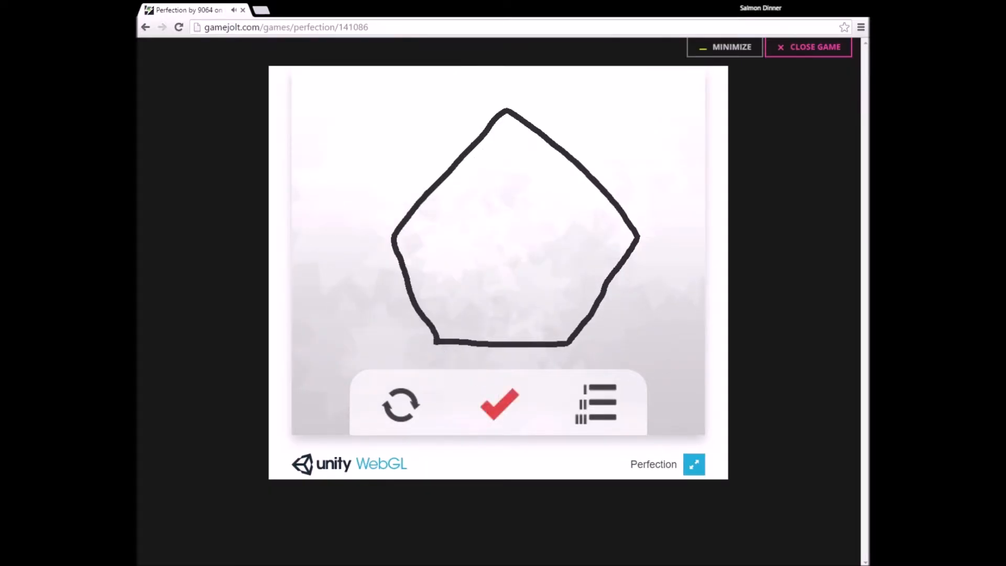
click(499, 404)
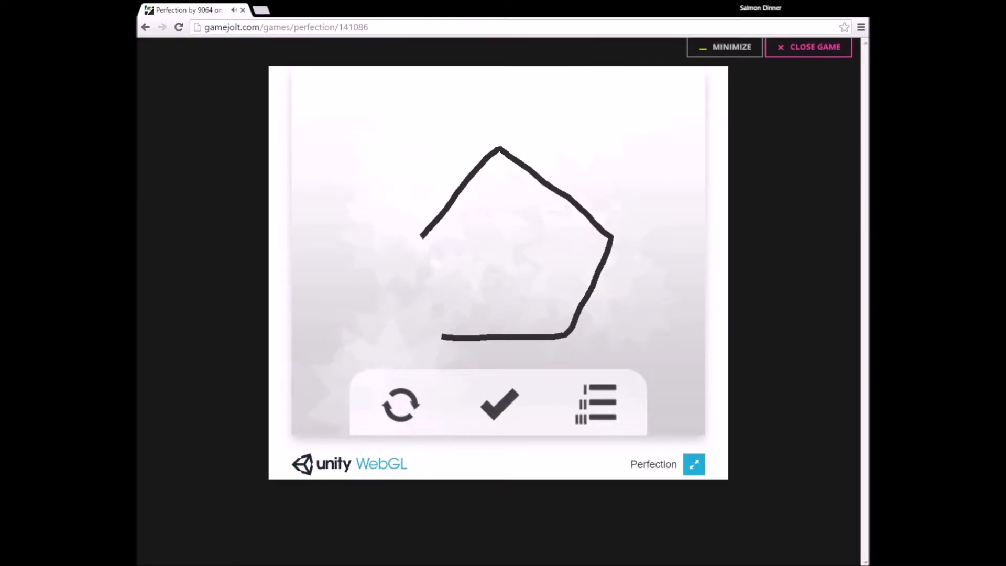
click(498, 404)
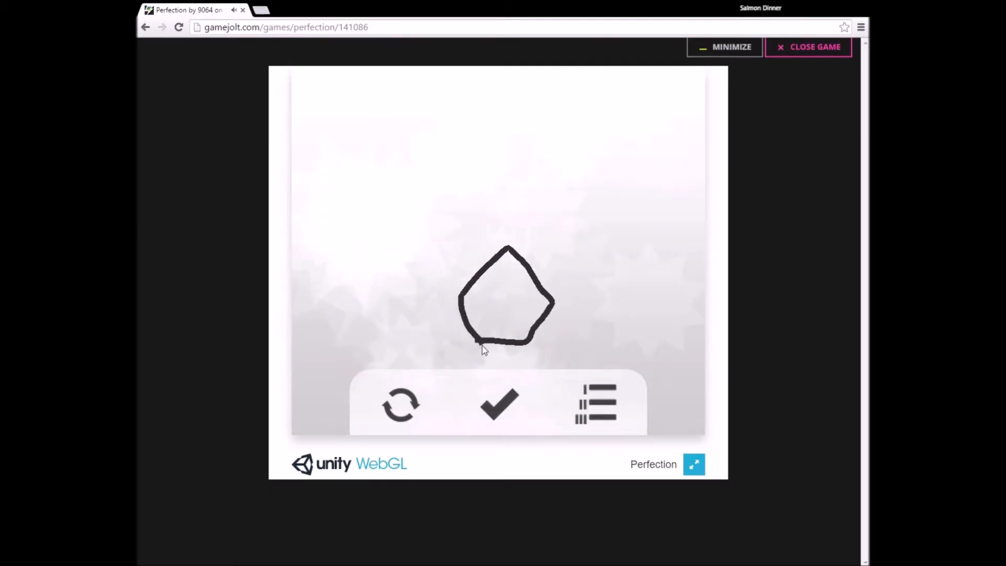
click(498, 405)
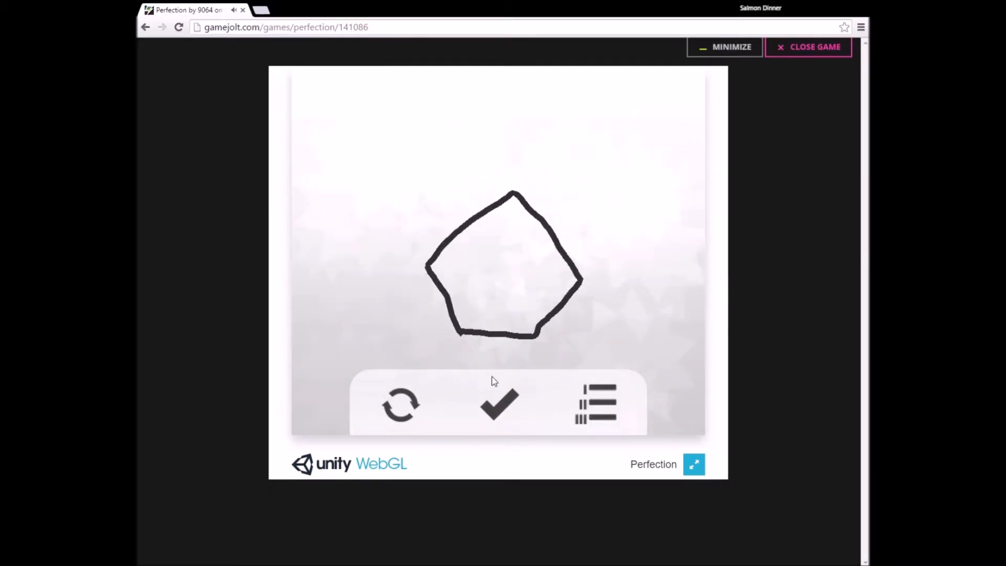
Get the pentagon scored 276 out of 1000 and dismiss the result
click(498, 405)
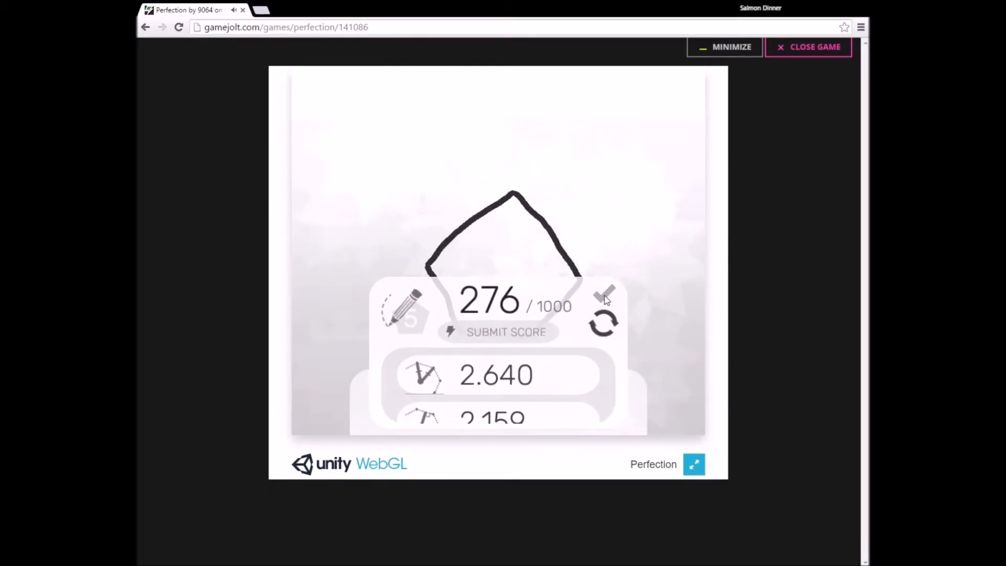
click(607, 296)
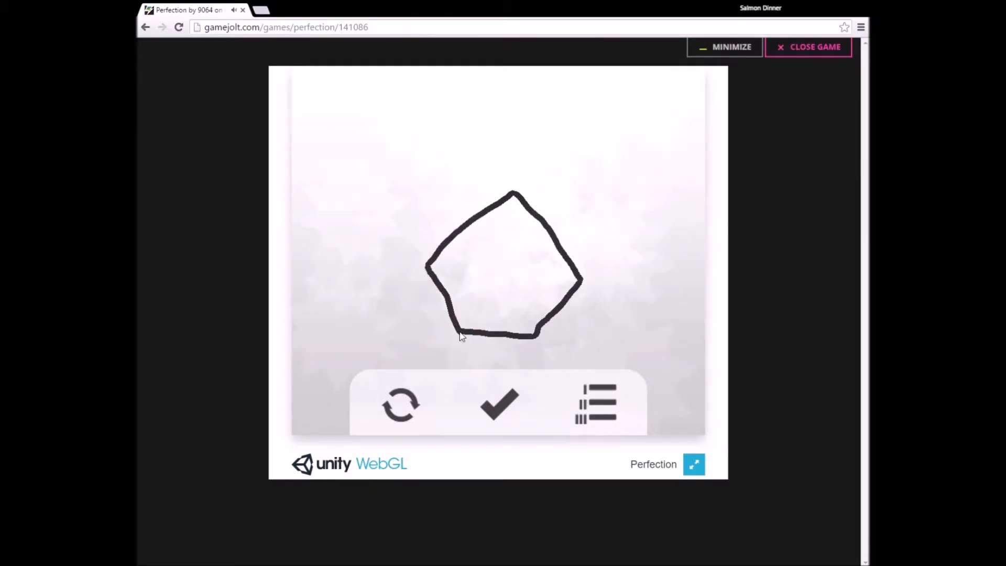
Redraw a more even pentagon and submit it for scoring
click(499, 404)
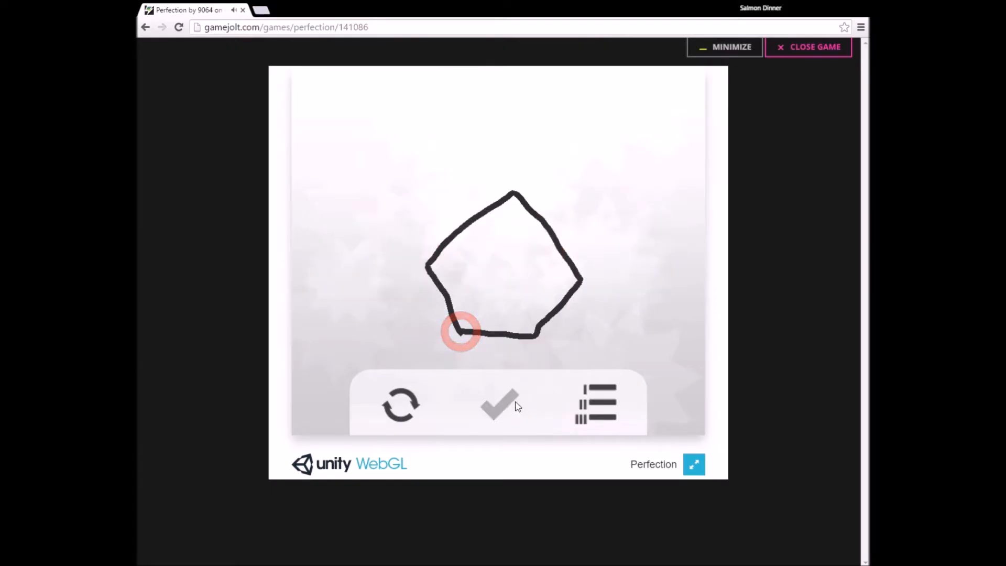
click(500, 405)
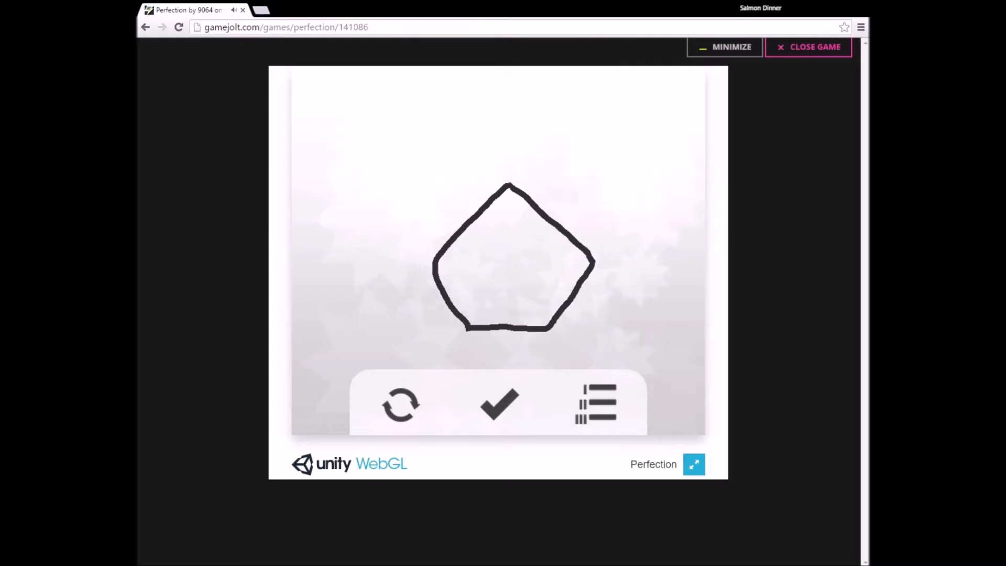
click(498, 403)
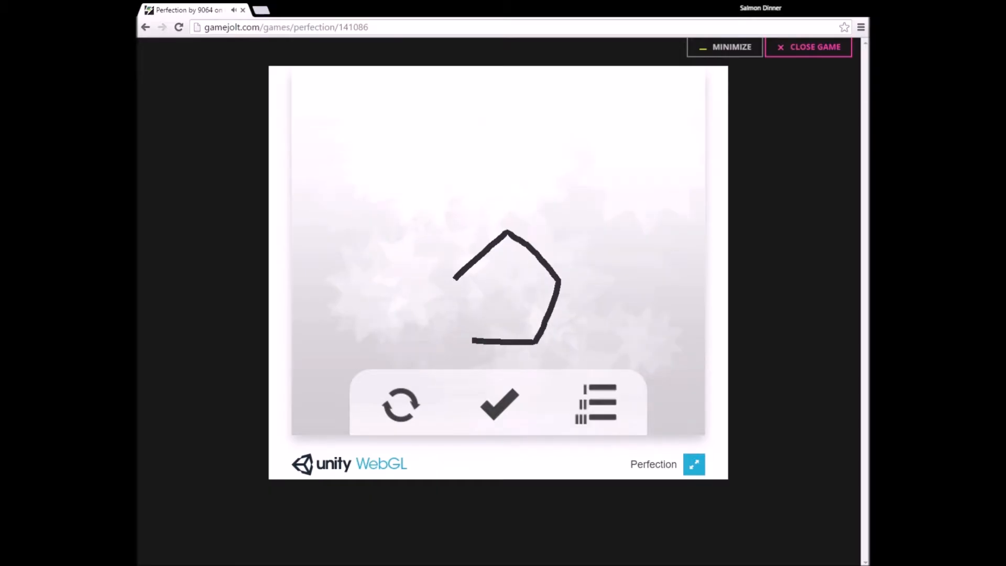
Get a pentagon scored 372 out of 1000, then bring up the game settings
click(499, 404)
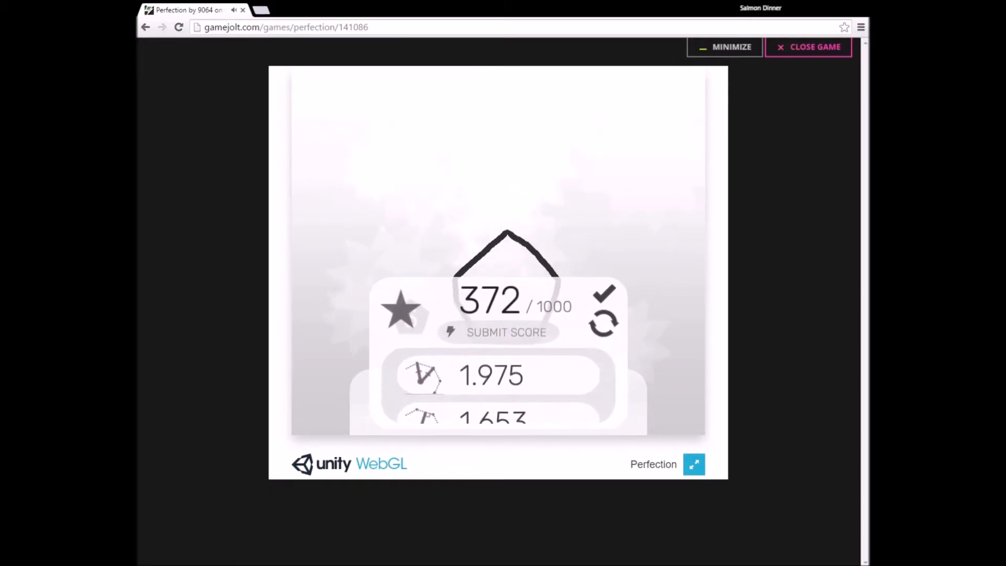
mouse_move(559, 336)
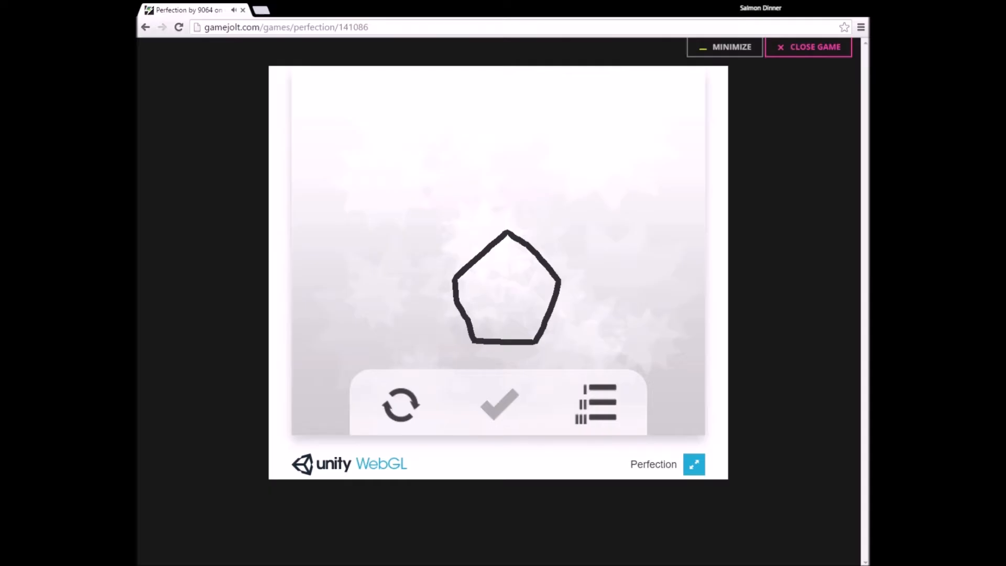
click(594, 404)
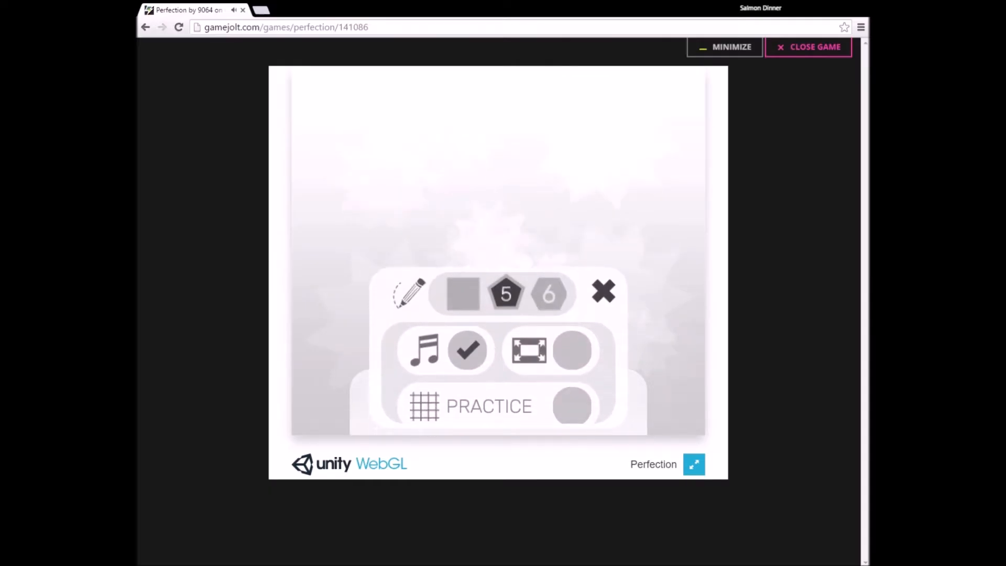
Switch the target shape to hexagon, clear an oversized attempt and draw a new hexagon
click(603, 292)
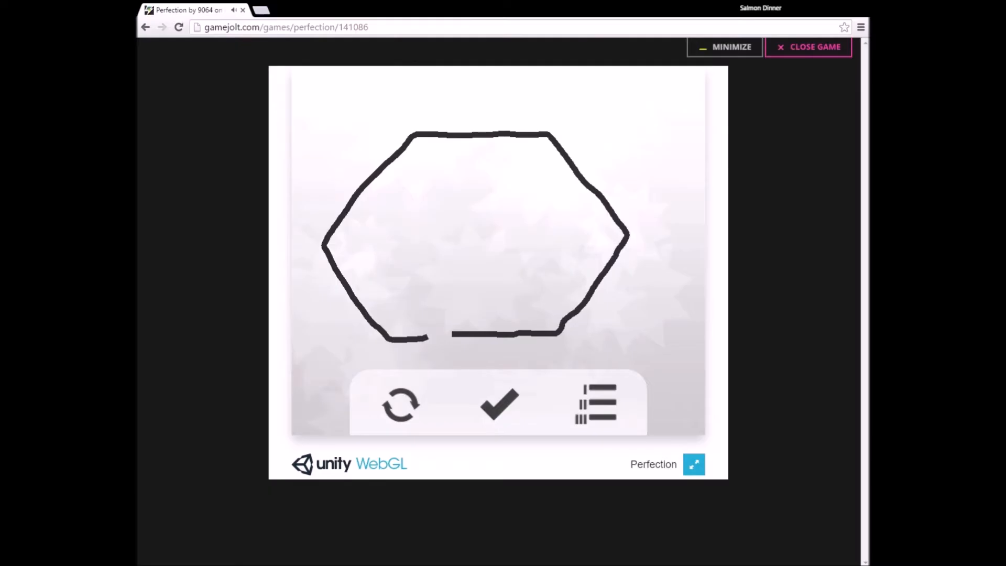
click(498, 404)
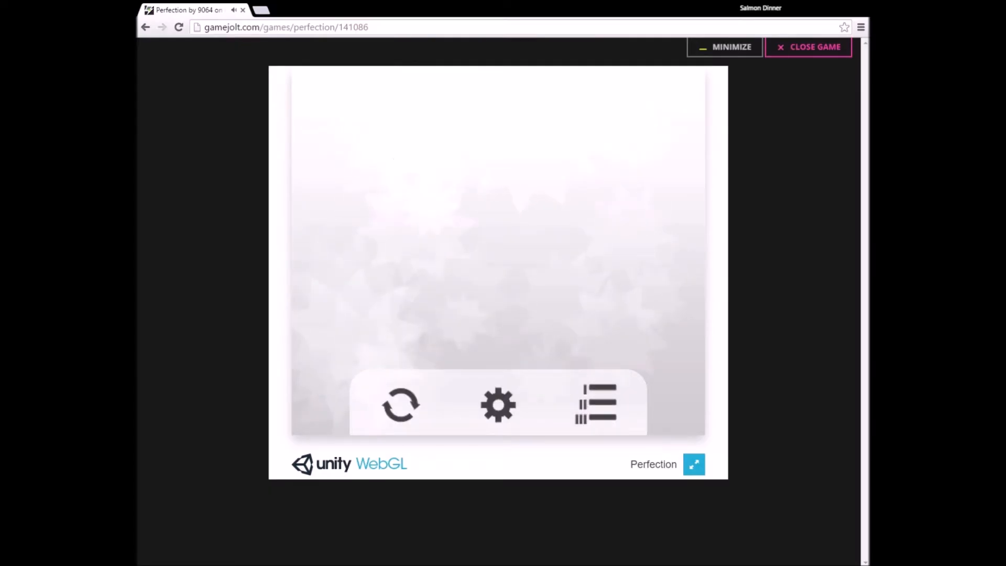
click(497, 405)
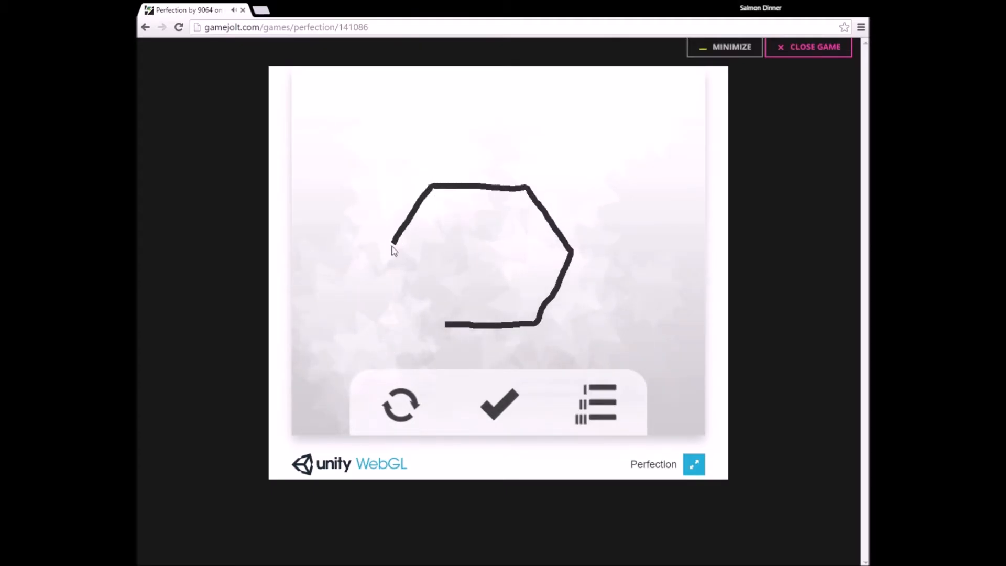
click(499, 404)
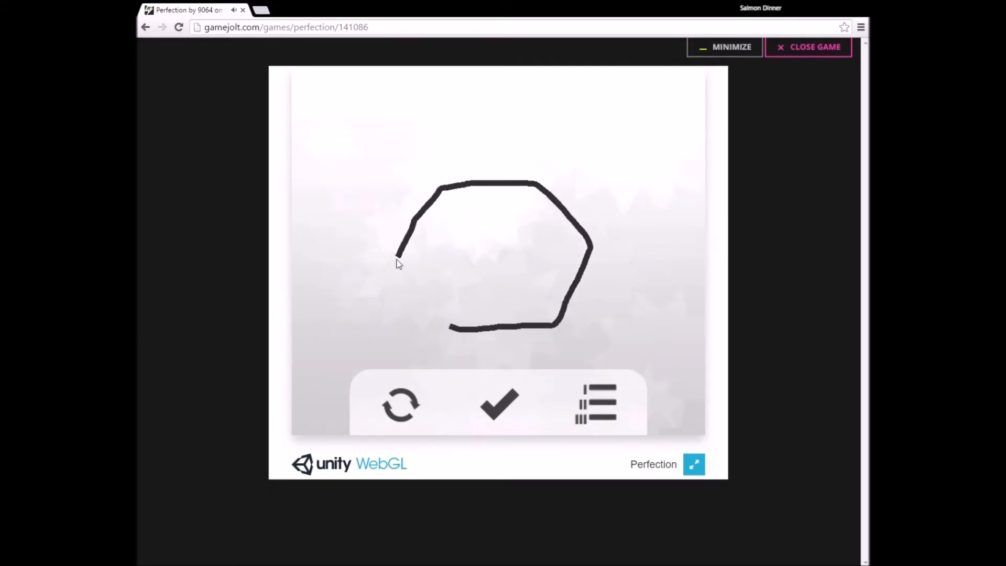
Get the hexagon scored 148 out of 1000 and dismiss the result to try again
click(498, 405)
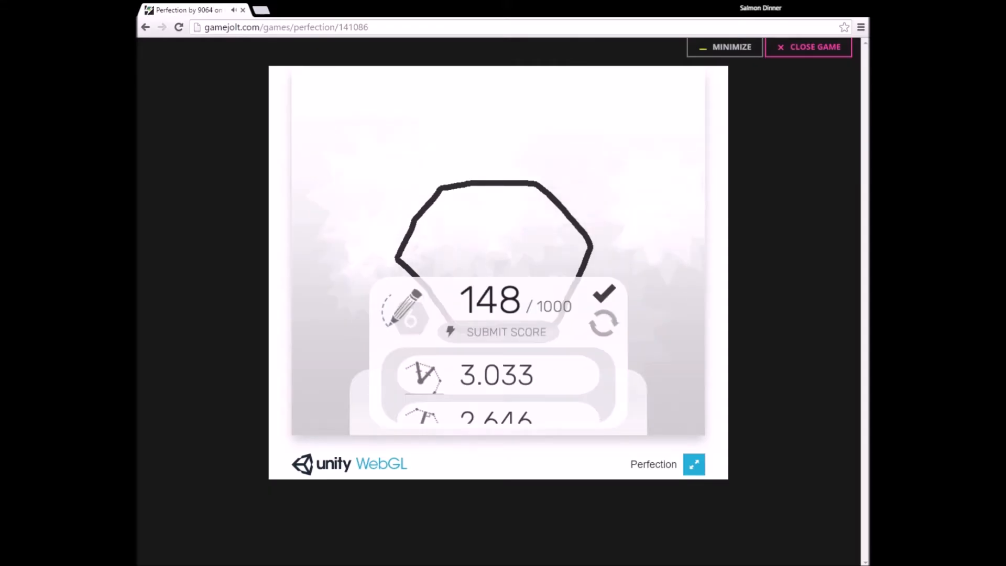
click(601, 324)
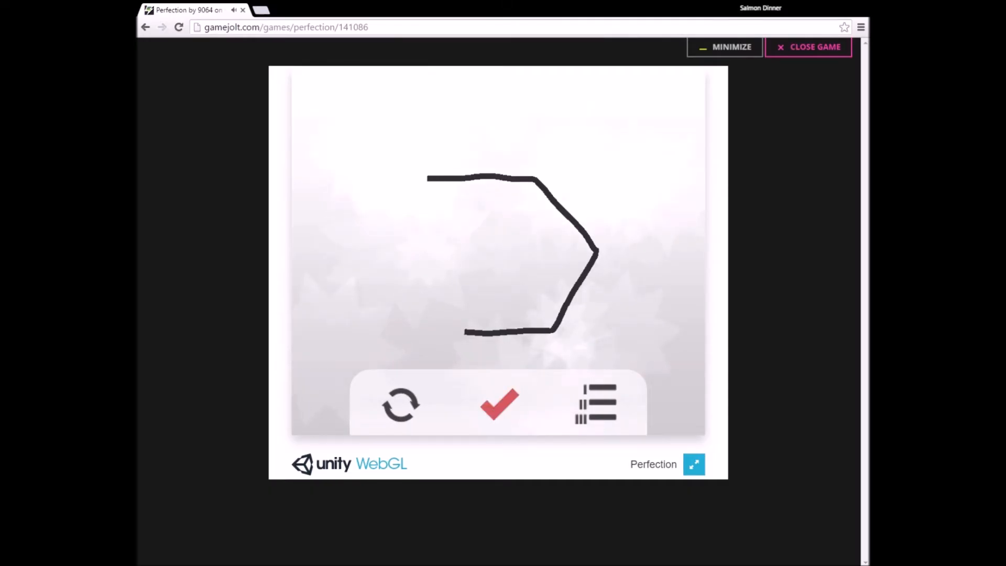
Draw and close a hexagon, clear it from the canvas, and bring up the game settings
click(498, 404)
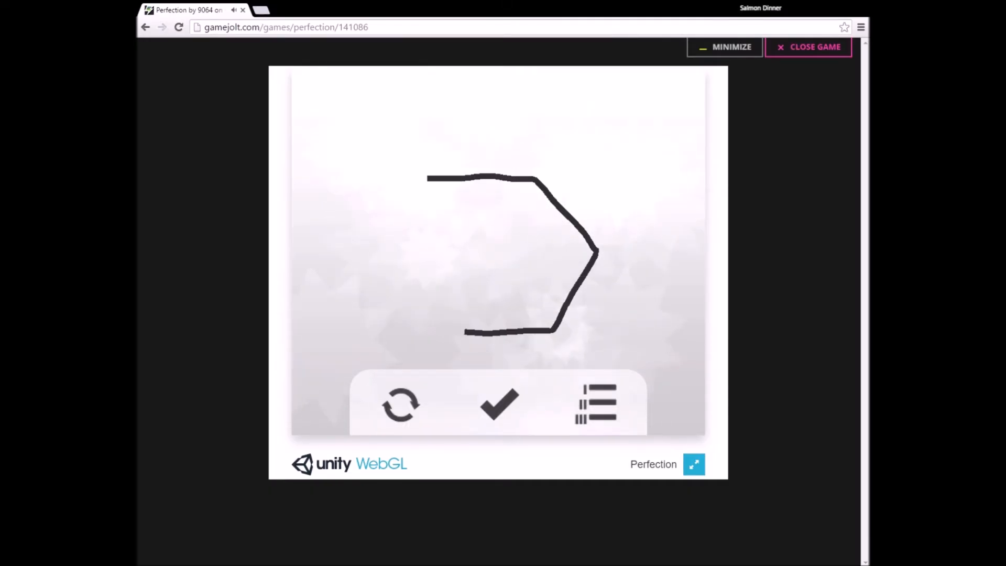
click(498, 404)
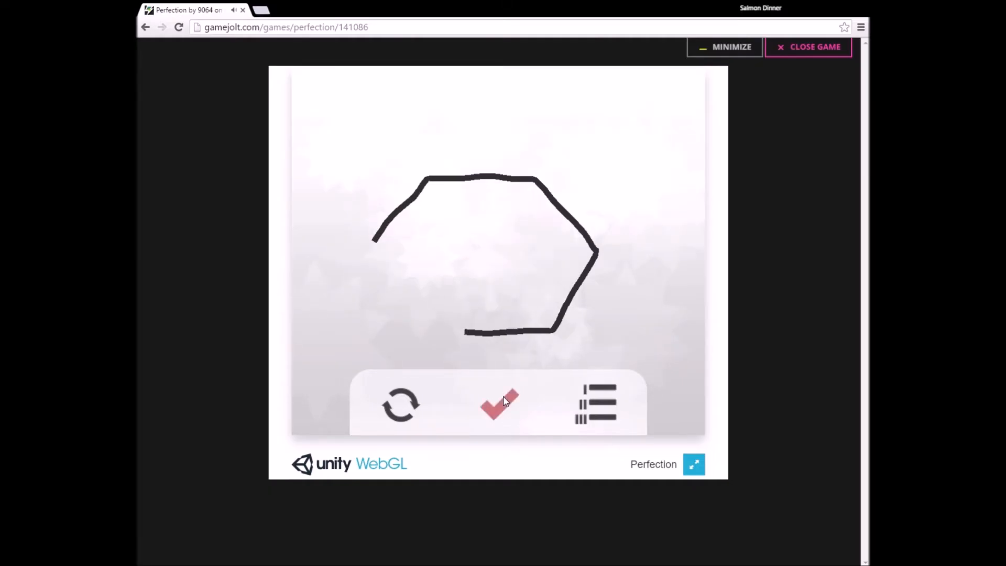
click(500, 404)
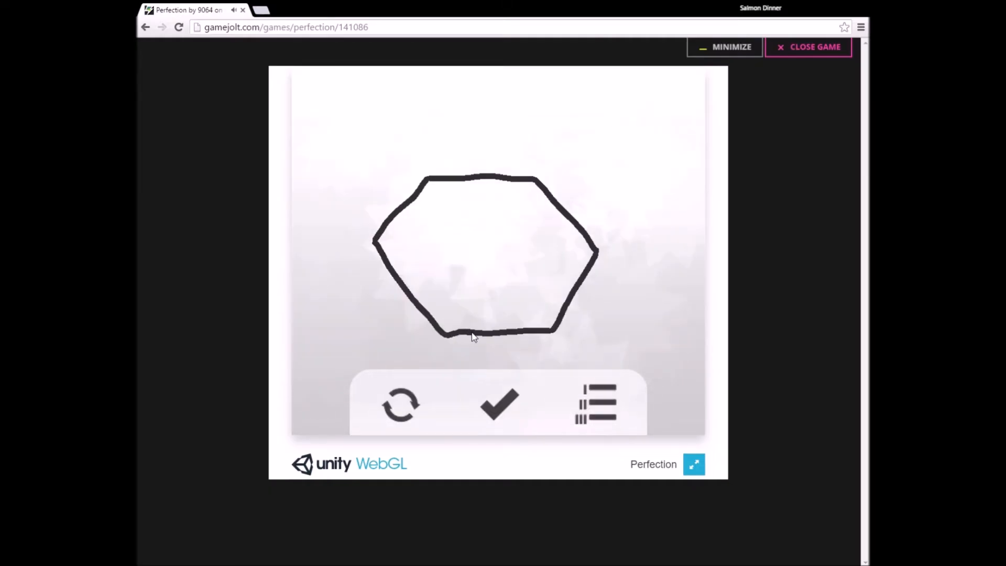
click(499, 405)
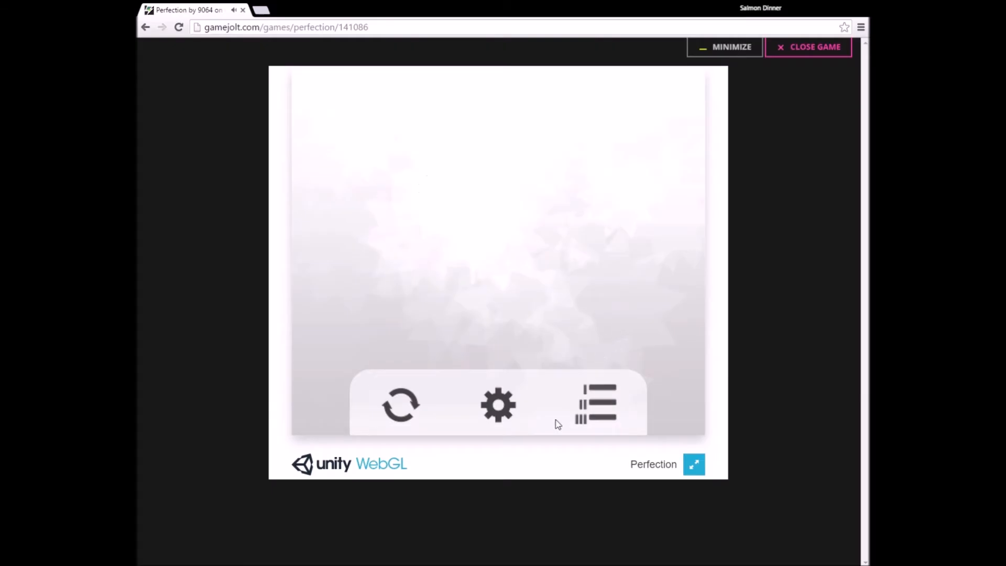
click(594, 402)
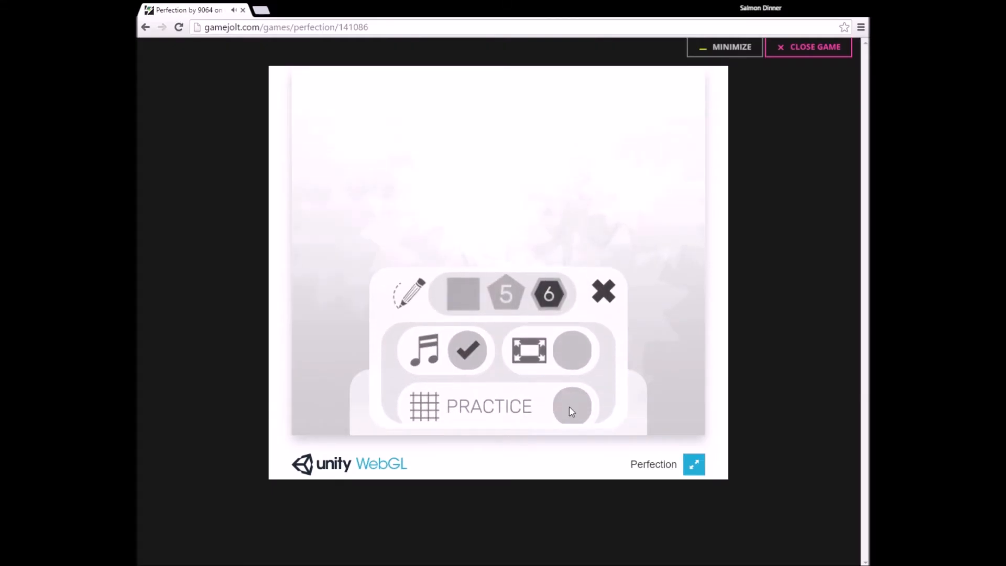
Turn on Practice Mode, clear a stray stroke, and draw a hexagon over the guide grid
click(571, 405)
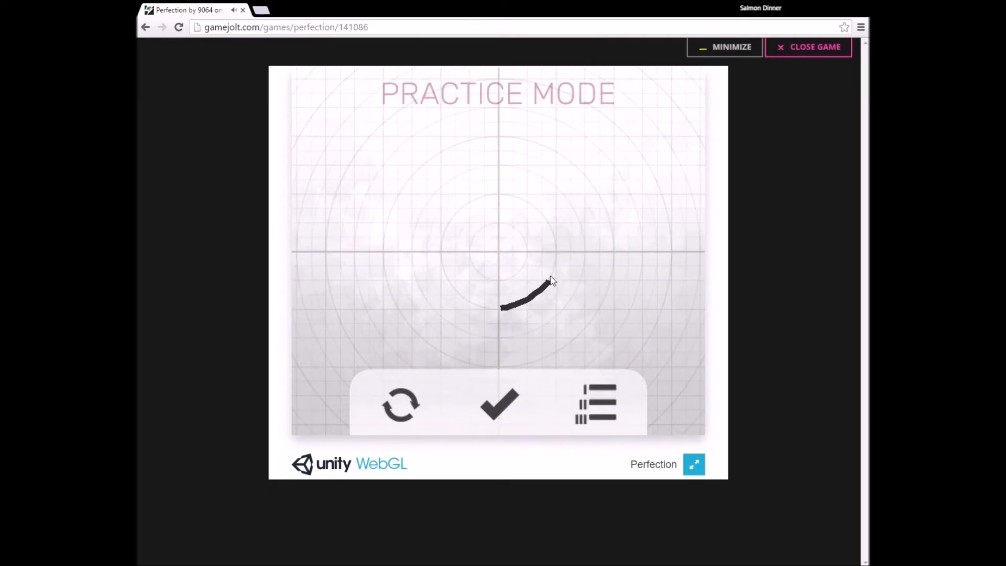
click(496, 405)
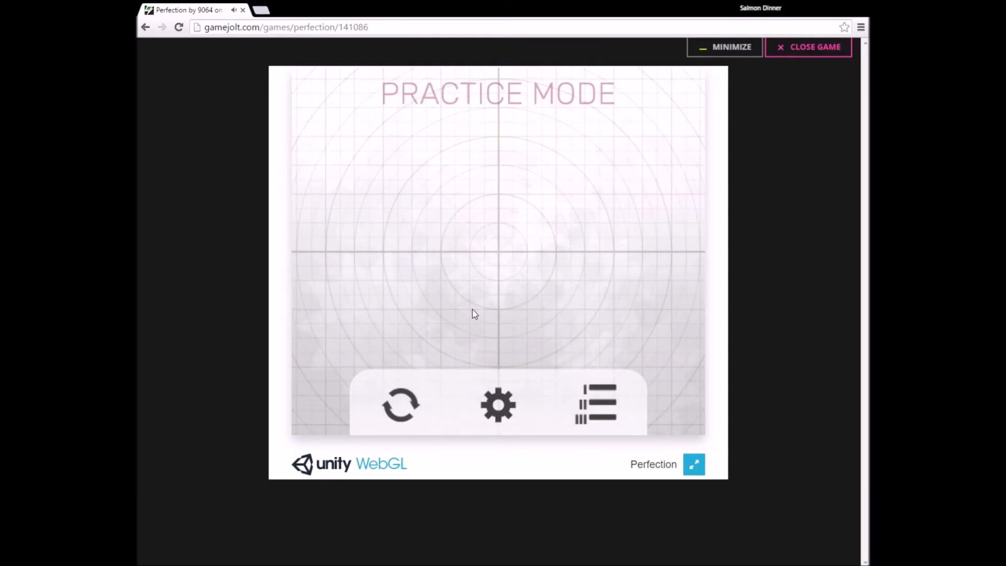
click(498, 404)
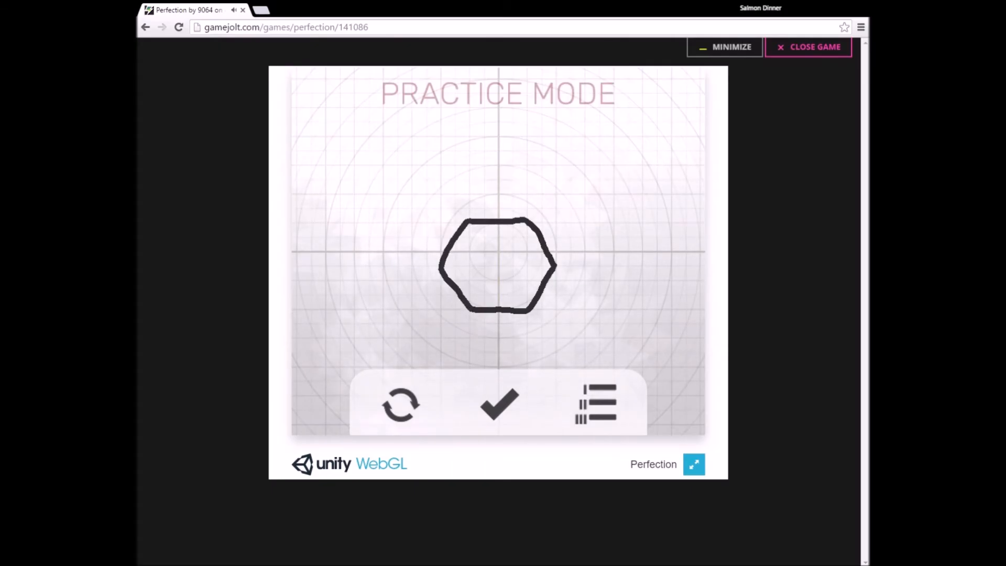
Submit the practice hexagon for a score of 179 out of 1000 and dismiss it
click(497, 404)
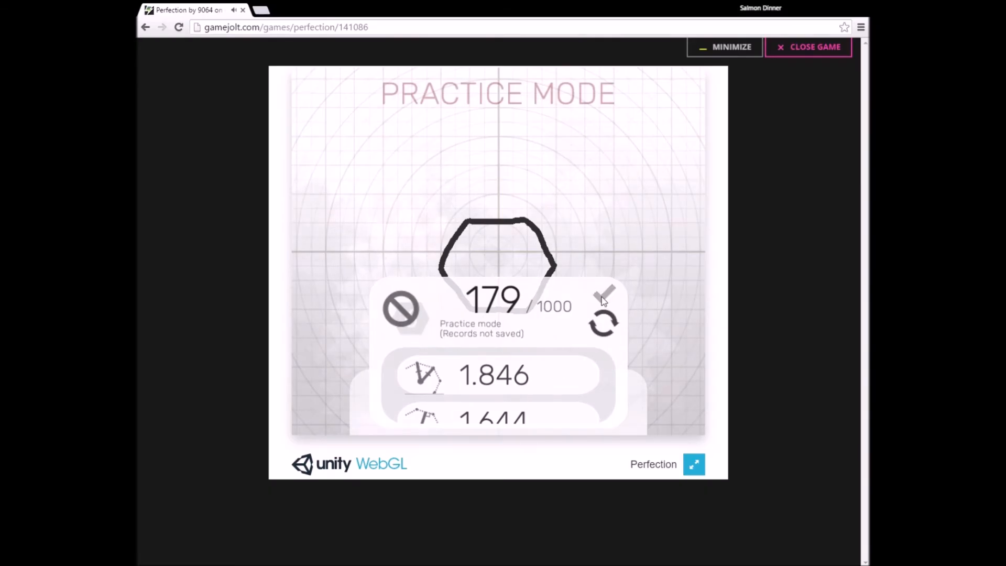
click(601, 295)
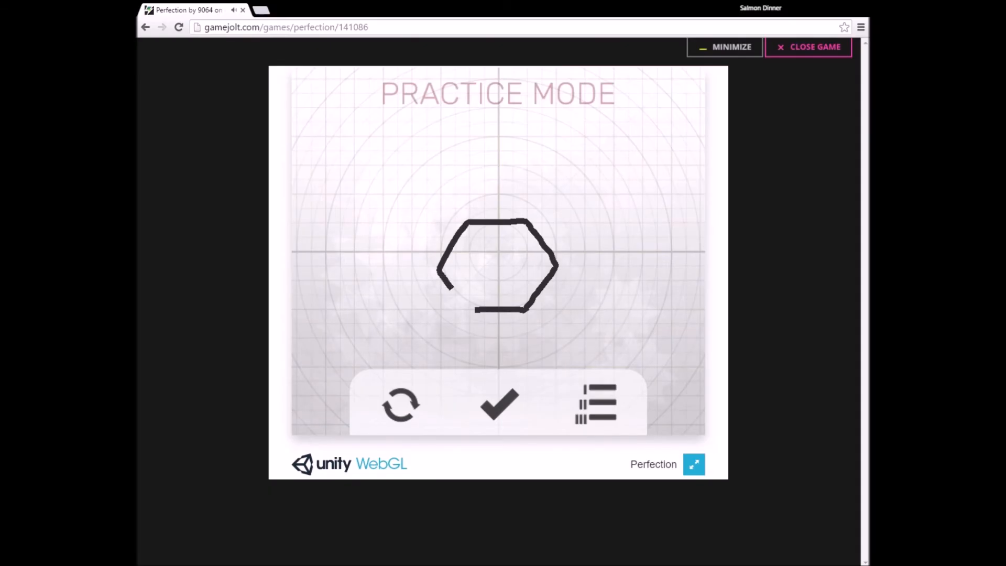
Draw a second practice hexagon, then clear the canvas with the reset arrows
click(498, 404)
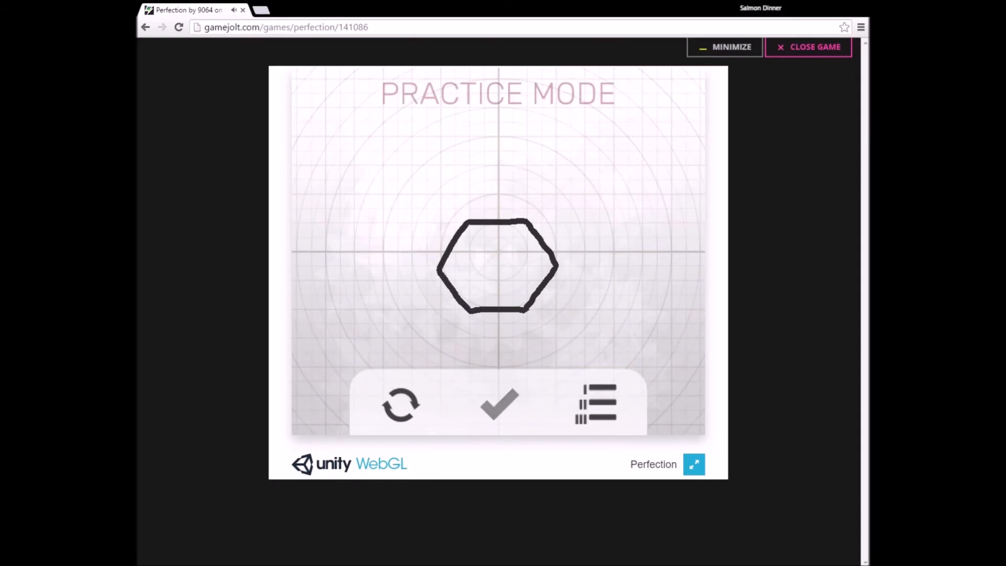
click(496, 404)
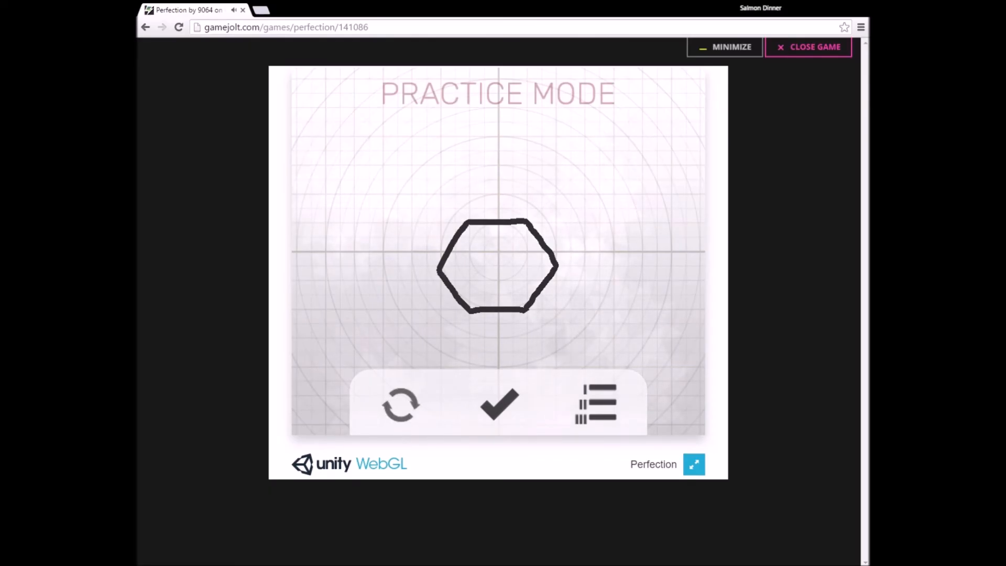
click(497, 404)
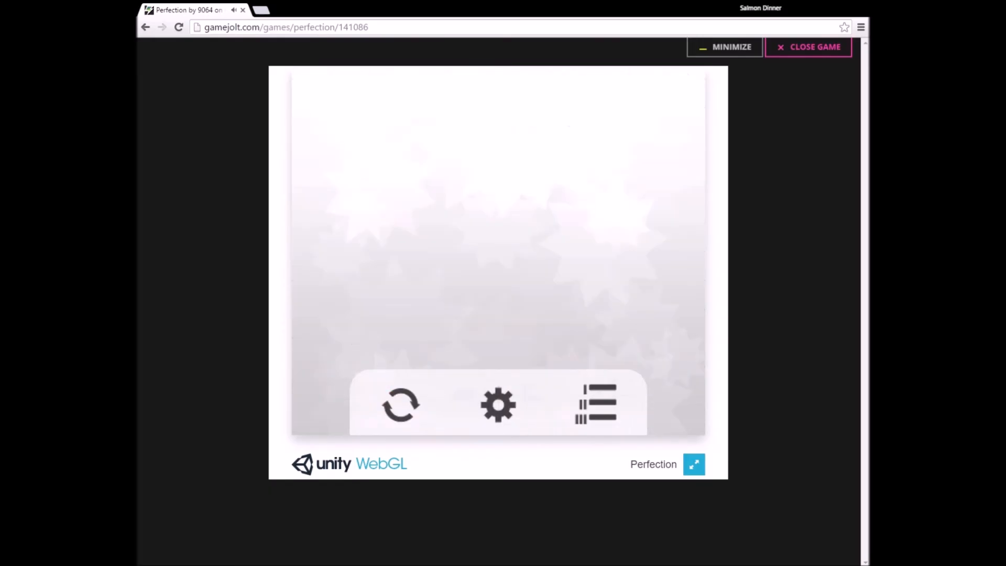